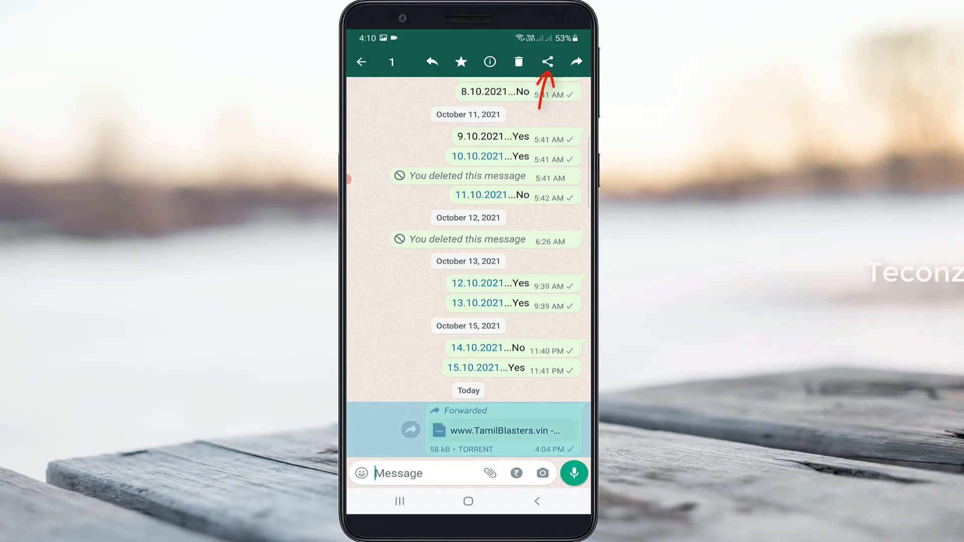
Step: Share the torrent file from the chat to Google Drive via the share sheet
{"action": "left_click", "coordinate": [546, 61]}
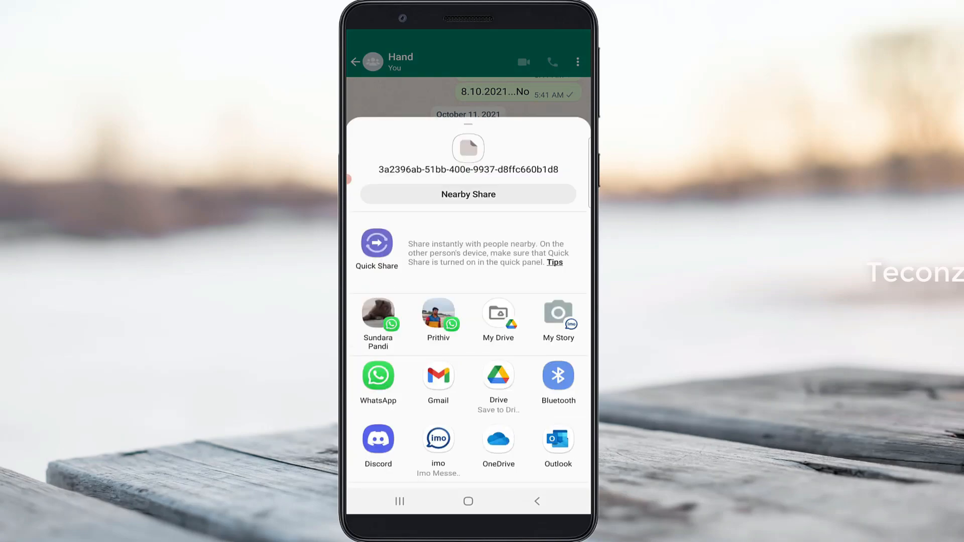
{"action": "scroll", "scroll_direction": "down", "scroll_amount": 3}
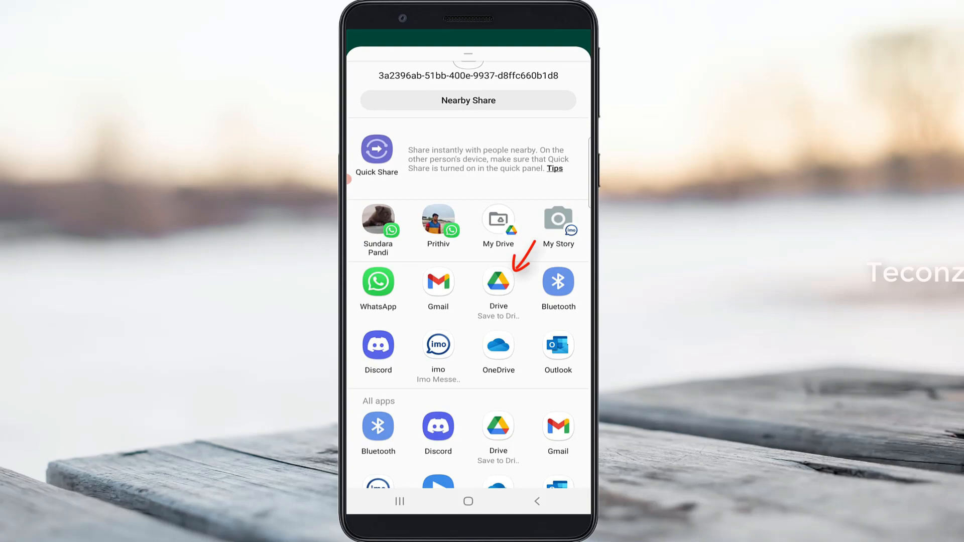
{"action": "left_click", "coordinate": [497, 283]}
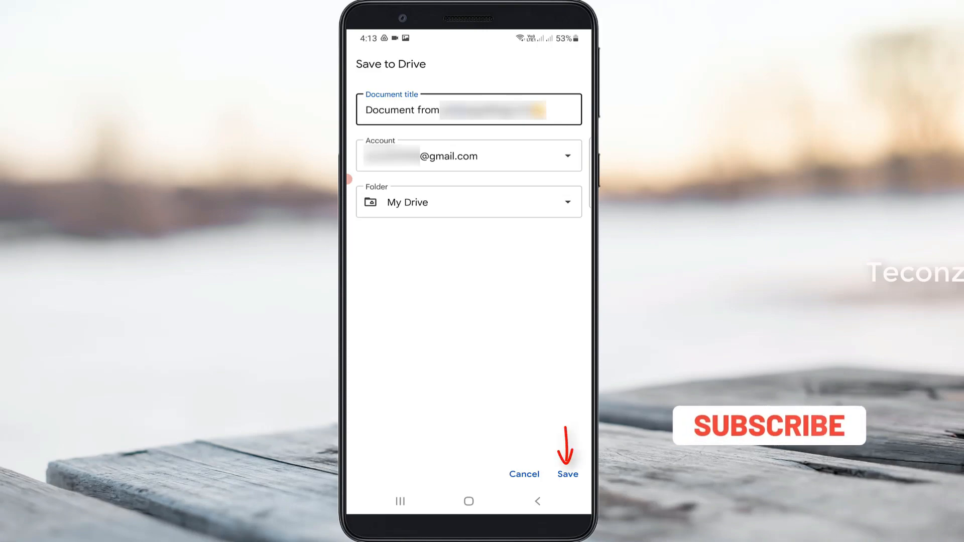
Step: Save the torrent file into the My Drive folder
{"action": "left_click", "coordinate": [566, 473]}
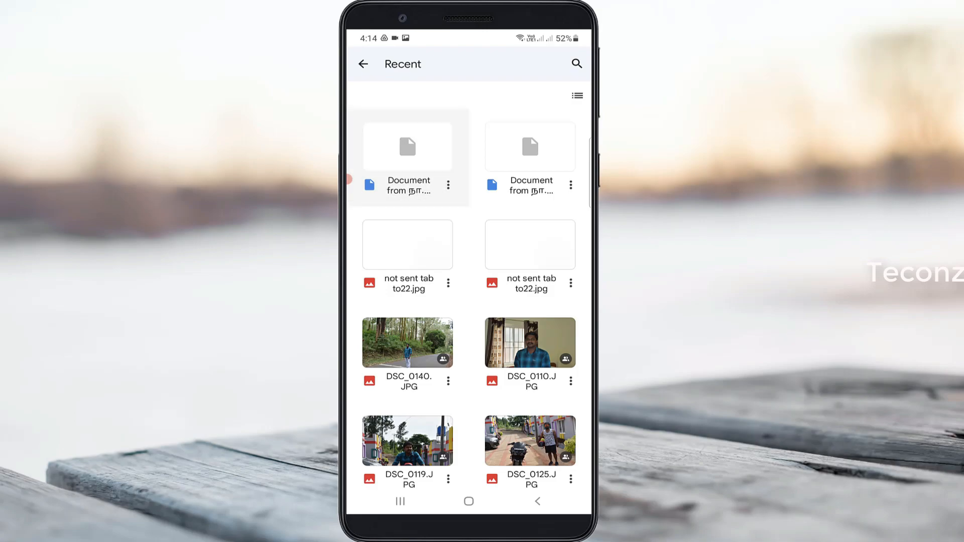
Step: Open the saved 'Document from…' torrent file from Drive's Recent list
{"action": "left_click", "coordinate": [407, 147]}
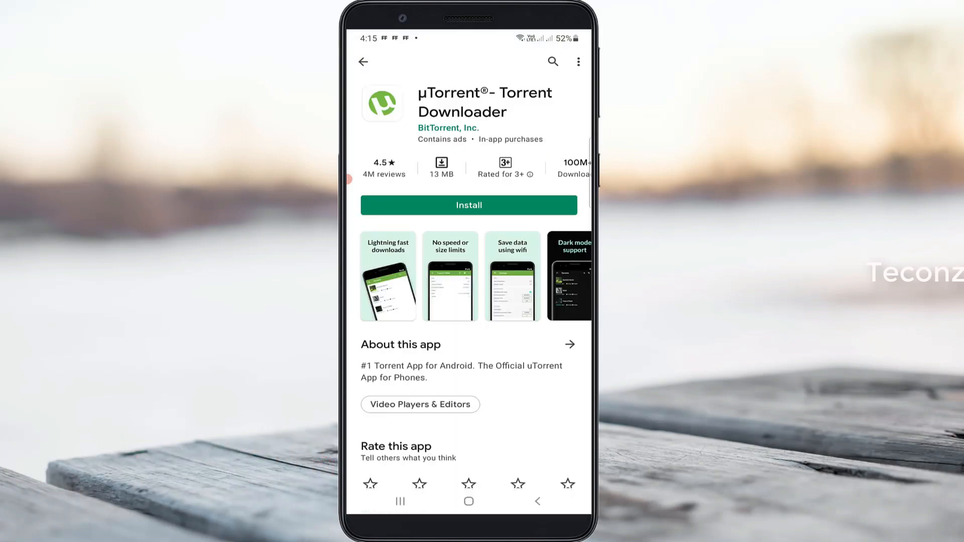
Step: Install µTorrent and load the WhatsApp torrent file into it as a download
{"action": "left_click", "coordinate": [469, 205]}
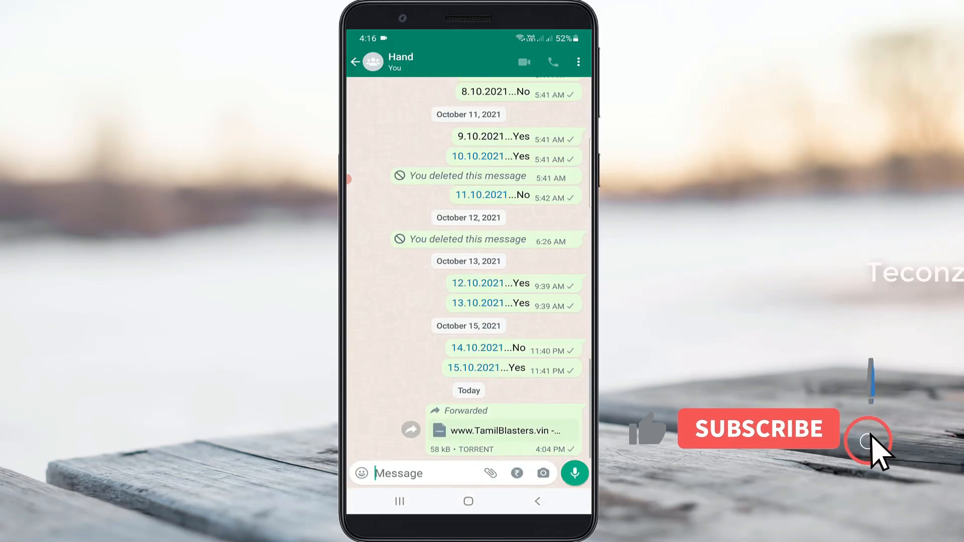
{"action": "left_click", "coordinate": [504, 431]}
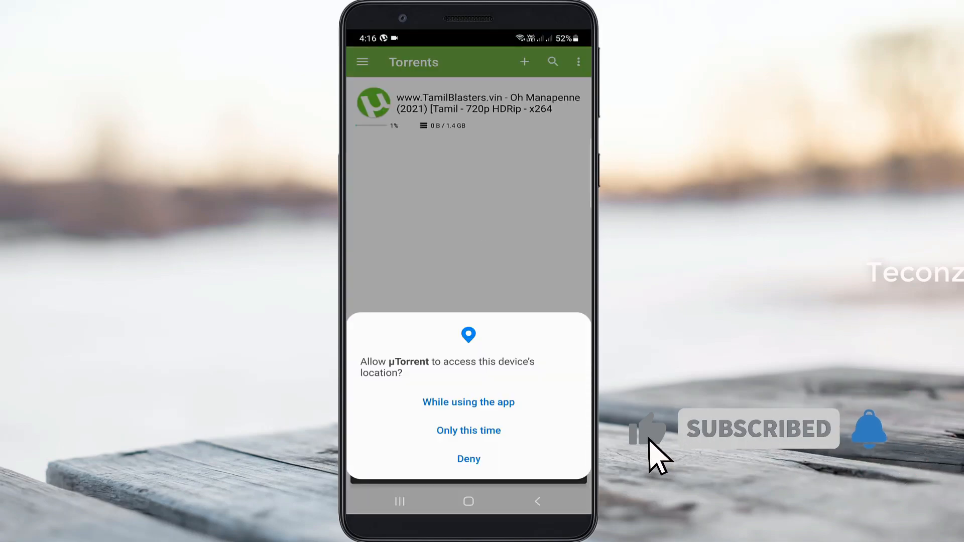